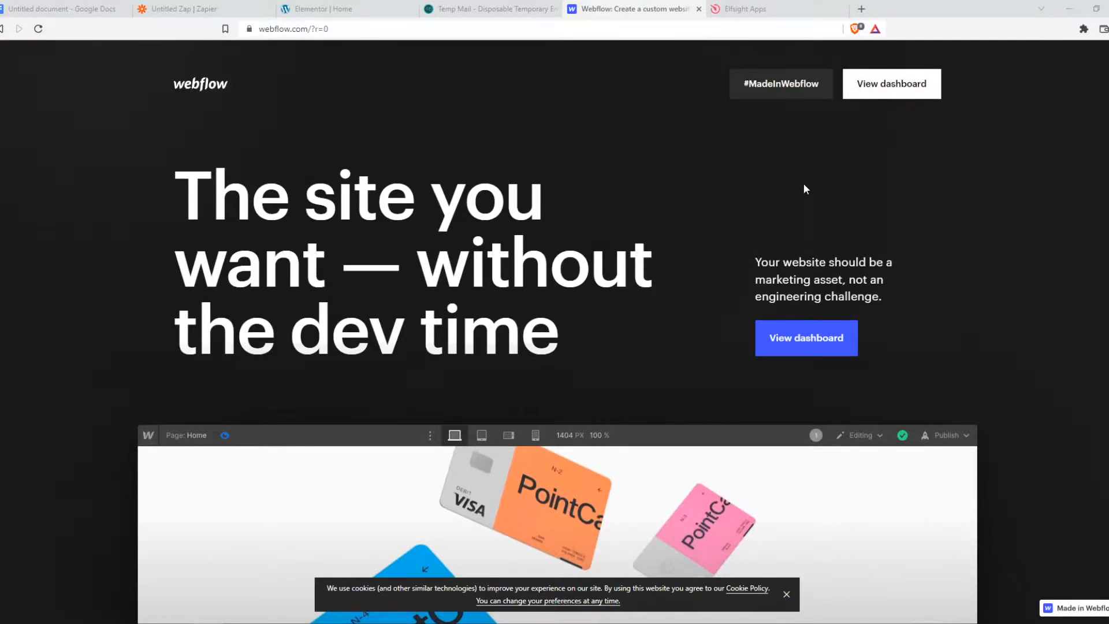
{"action": "mouse_move", "coordinate": [891, 83]}
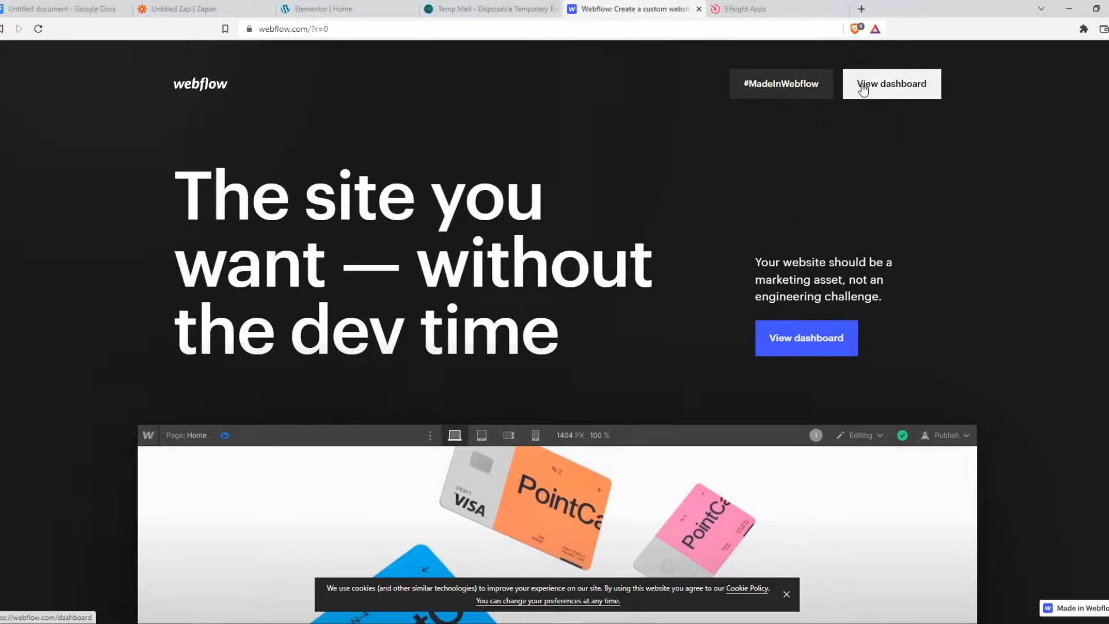
Go to the site dashboard and reach John's Radical Site's Billing settings
{"action": "left_click", "coordinate": [890, 84]}
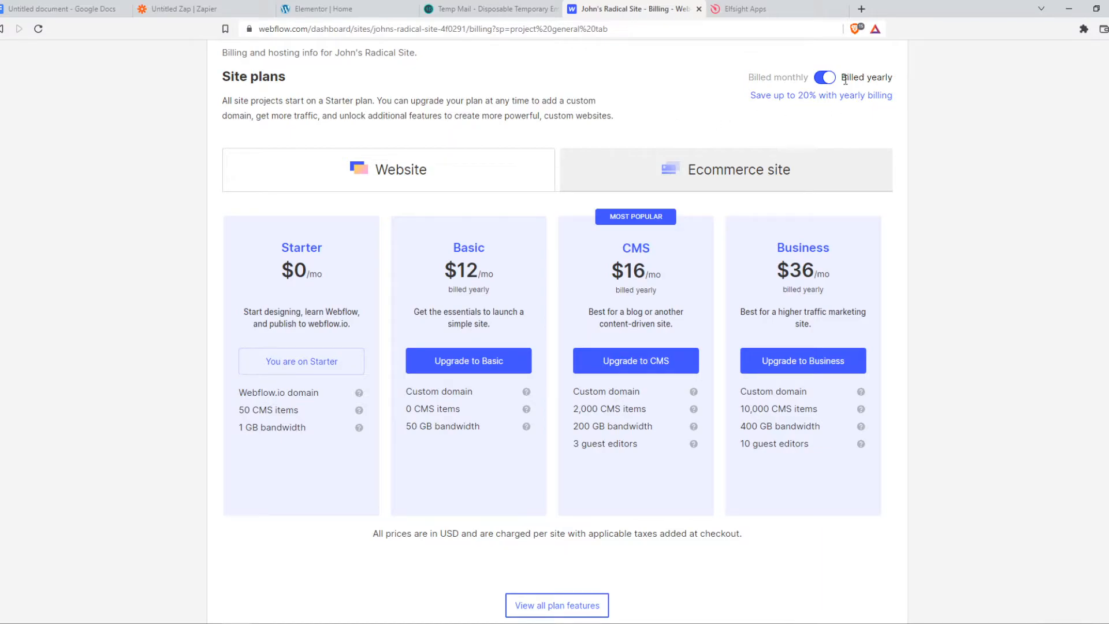
{"action": "mouse_move", "coordinate": [931, 78]}
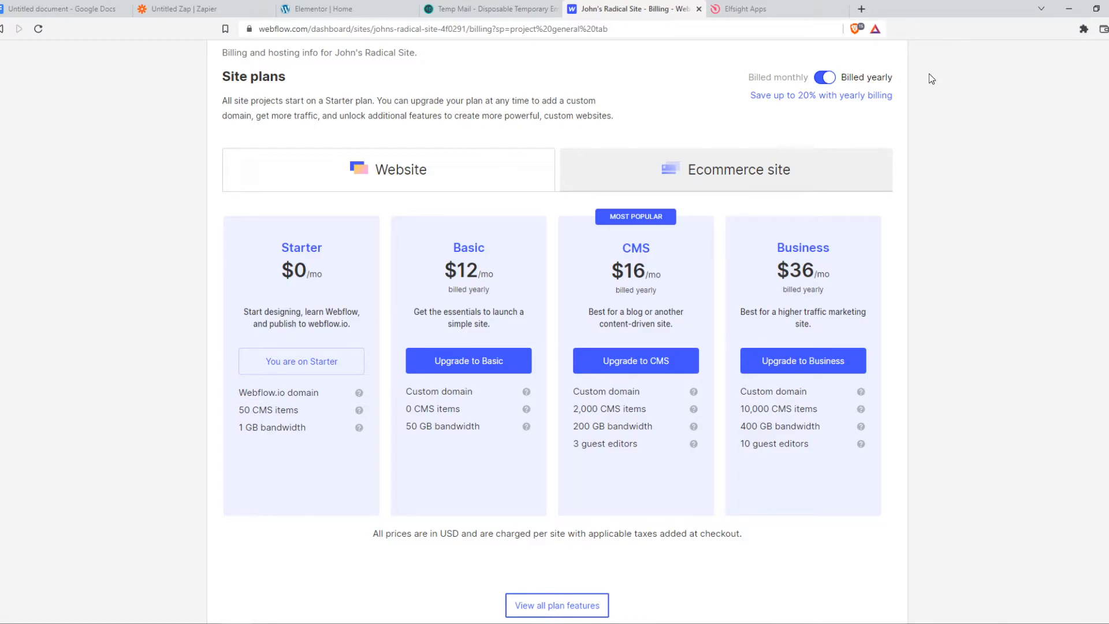
Switch site plans to monthly billing: Basic $15, CMS $20, Business $45
{"action": "left_click", "coordinate": [823, 78]}
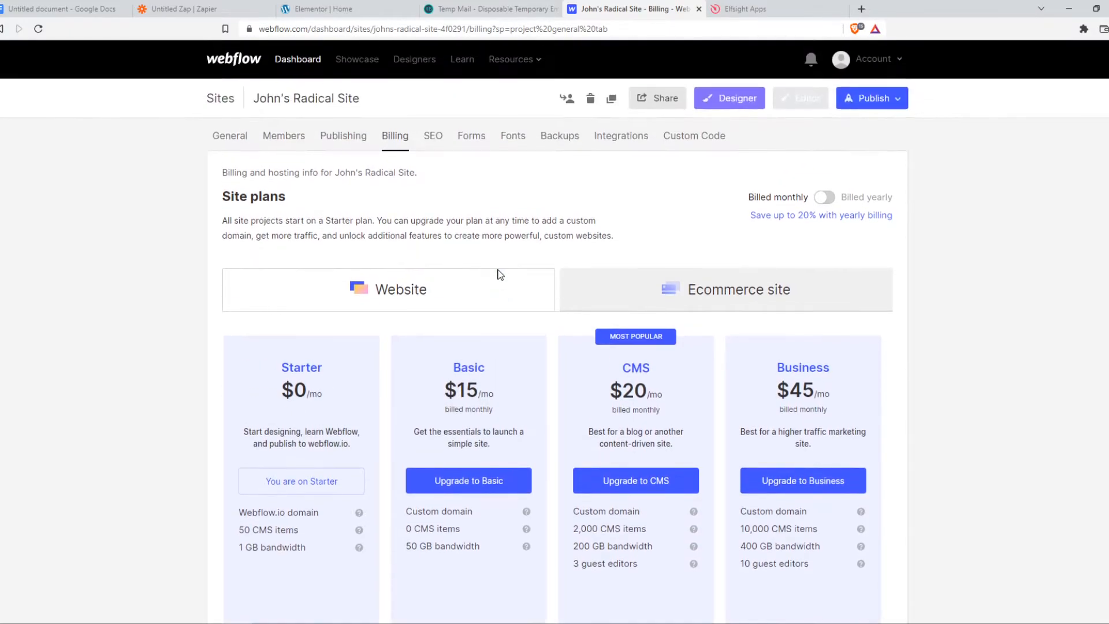
{"action": "scroll", "scroll_direction": "down", "scroll_amount": 3}
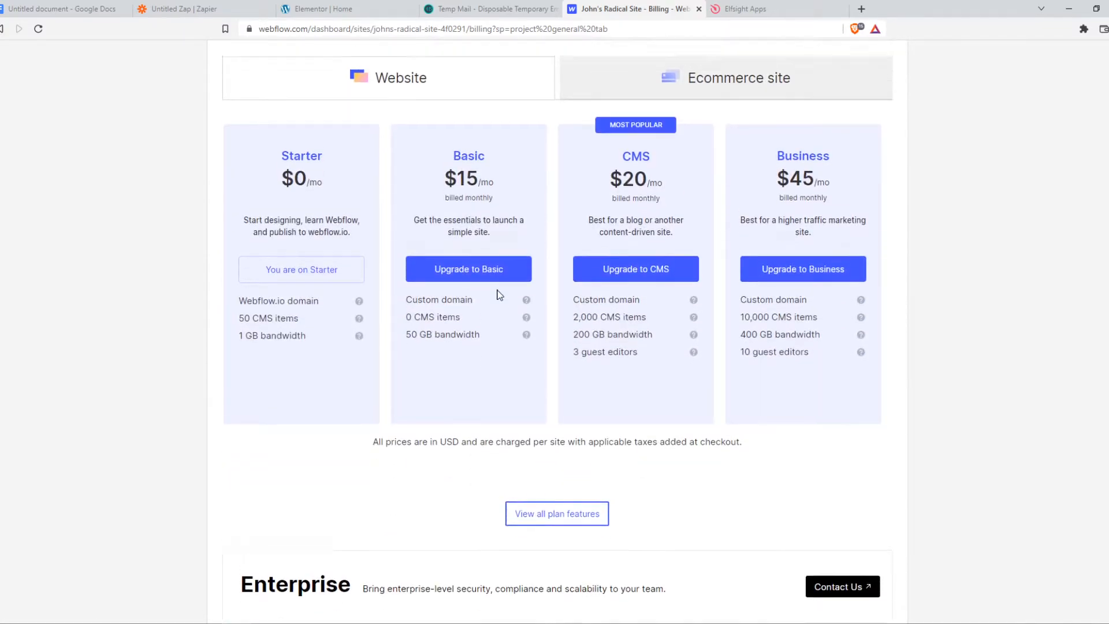
{"action": "scroll", "scroll_direction": "down", "scroll_amount": 3}
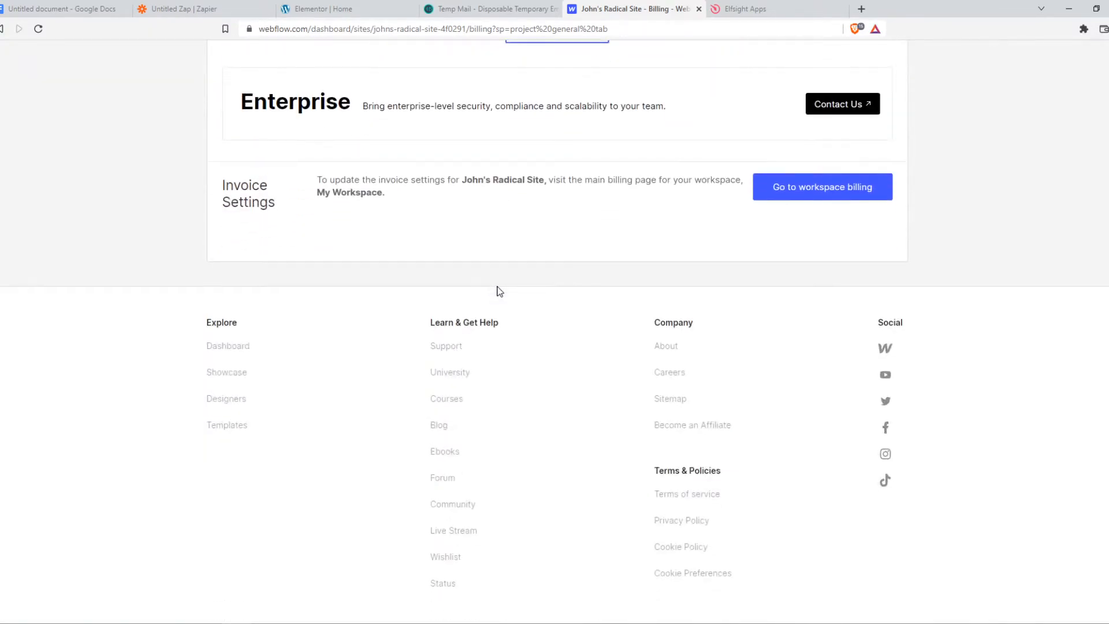
{"action": "scroll", "scroll_direction": "up", "scroll_amount": 3}
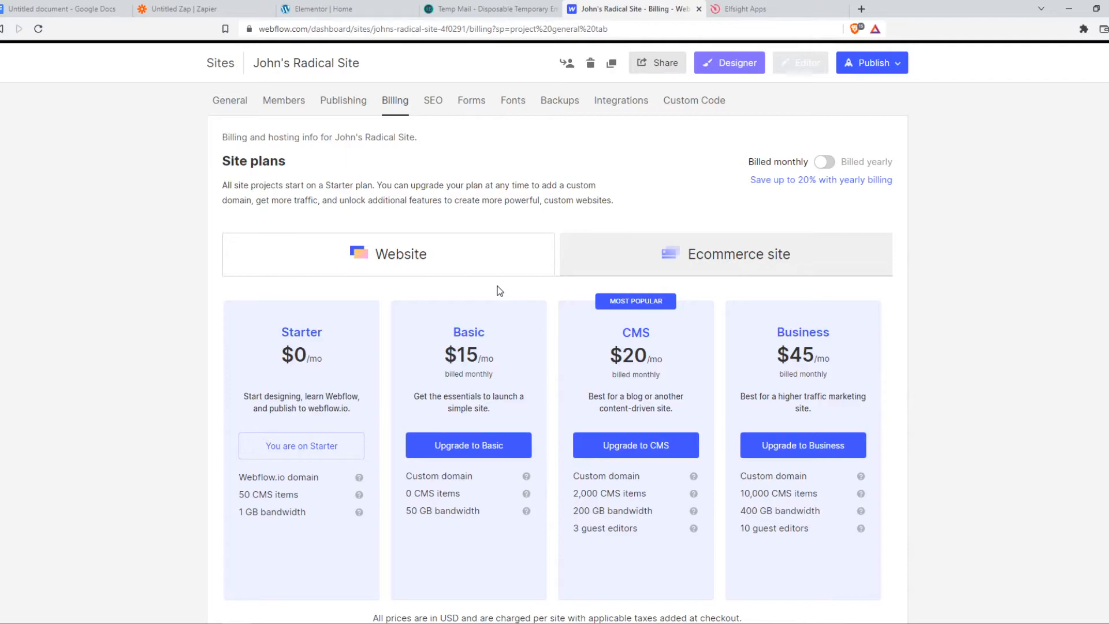
{"action": "mouse_move", "coordinate": [452, 428]}
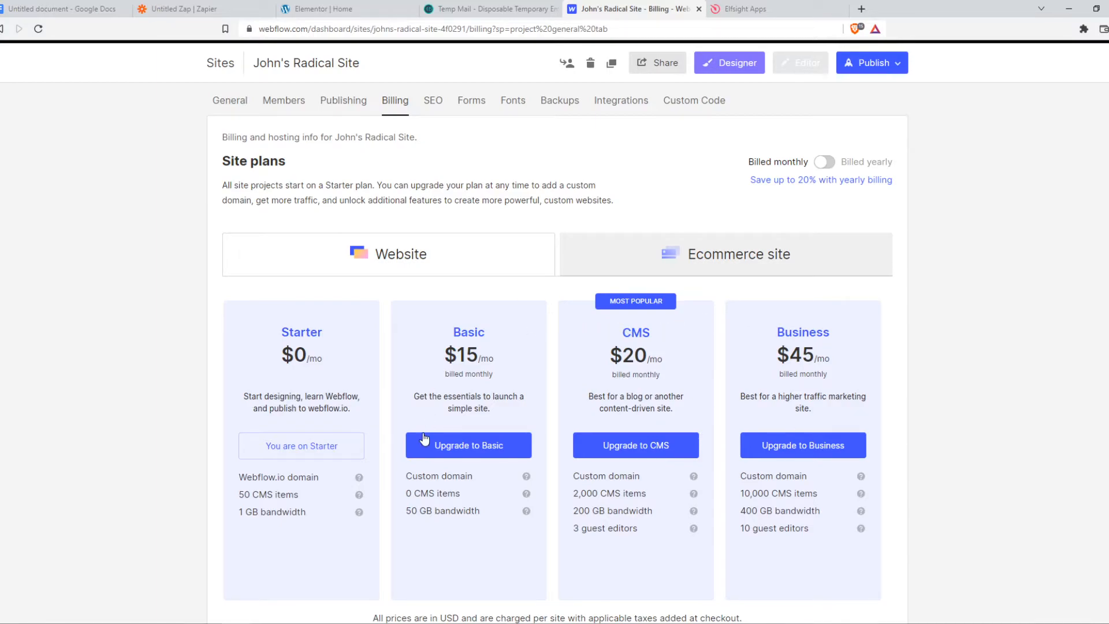
{"action": "mouse_move", "coordinate": [621, 336]}
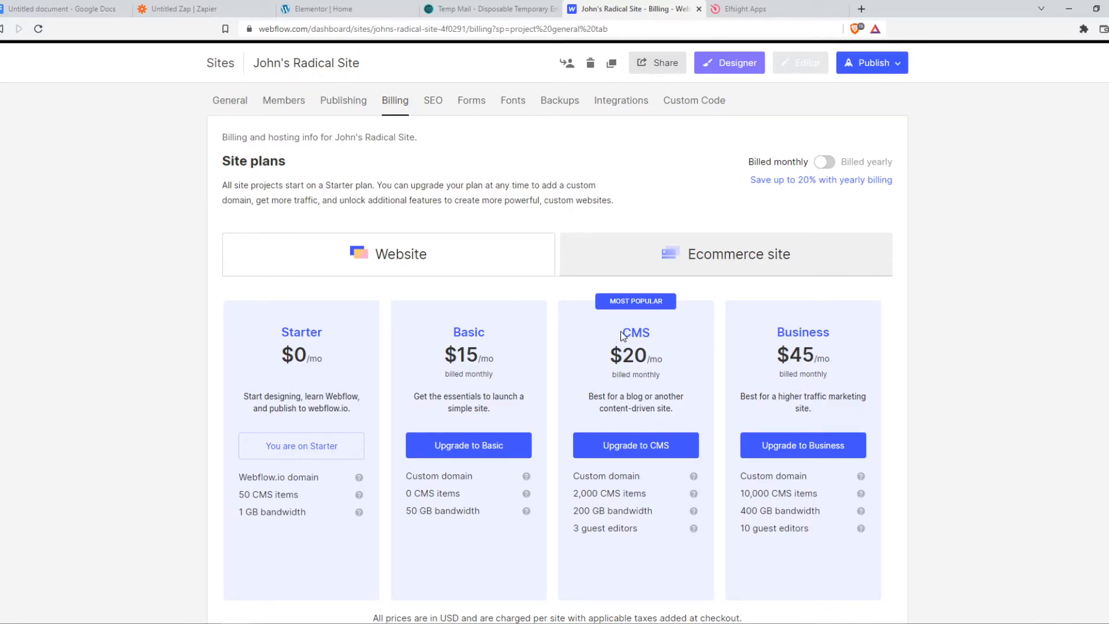
{"action": "mouse_move", "coordinate": [467, 445]}
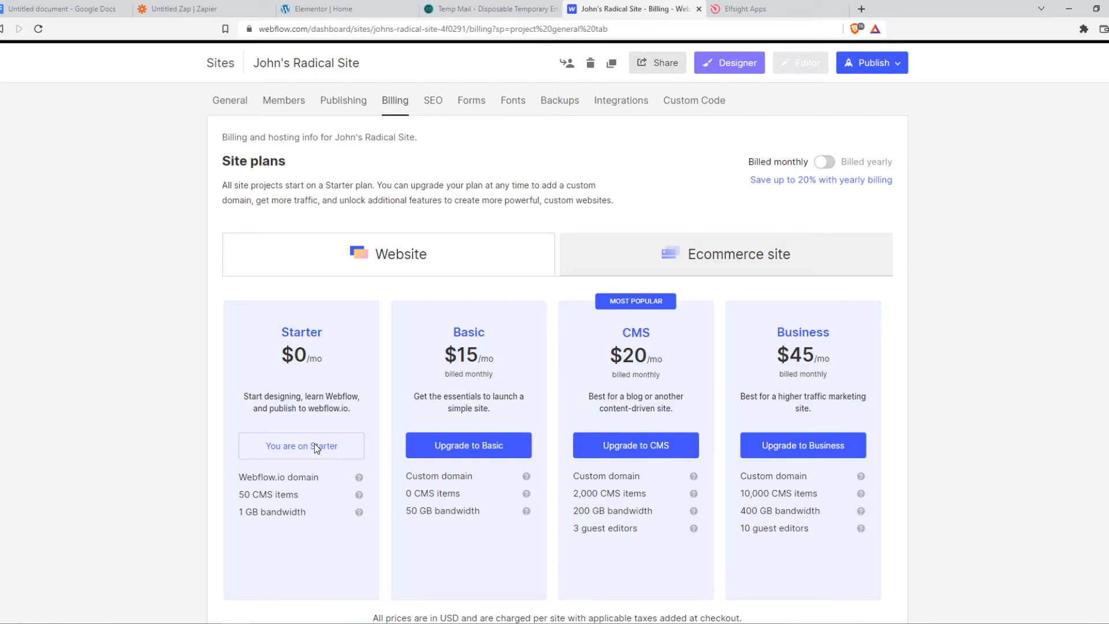
{"action": "mouse_move", "coordinate": [350, 448]}
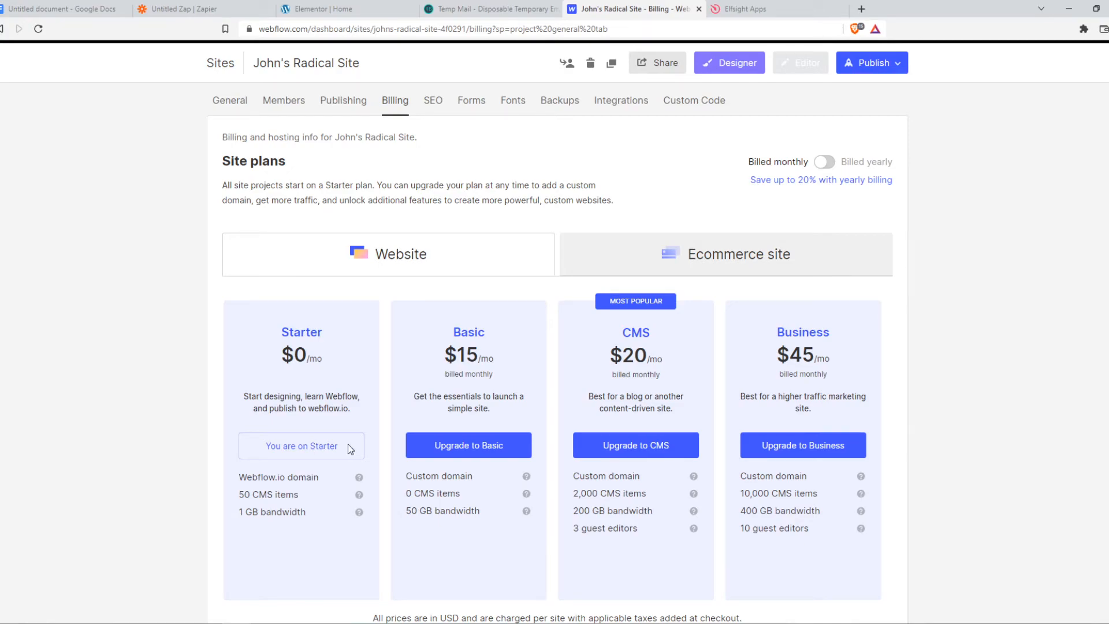
{"action": "left_click", "coordinate": [725, 254]}
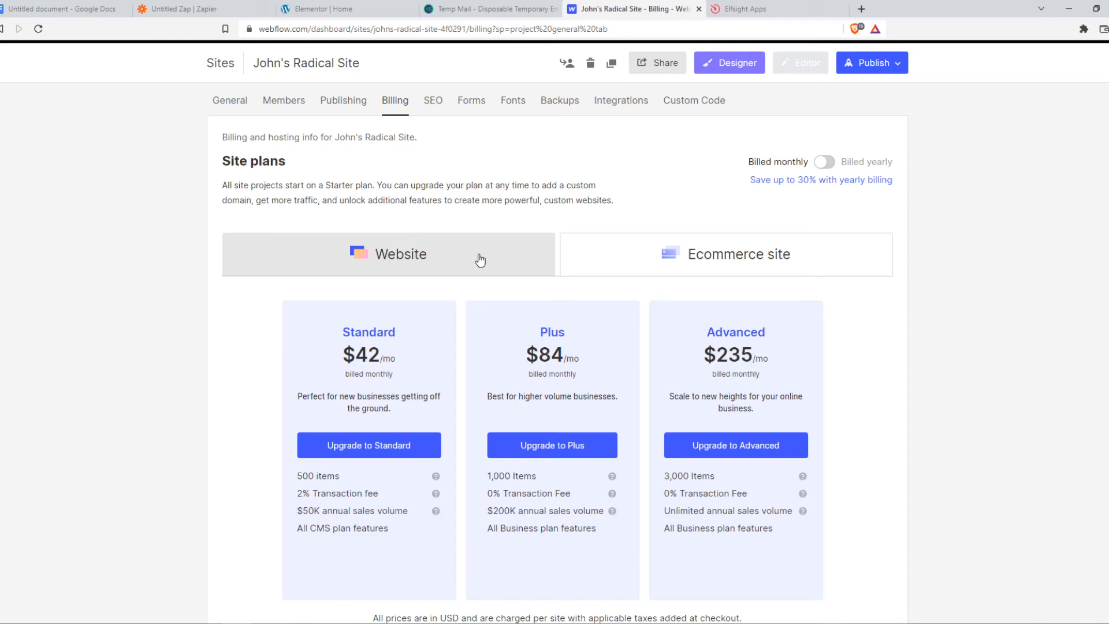
{"action": "left_click", "coordinate": [388, 254]}
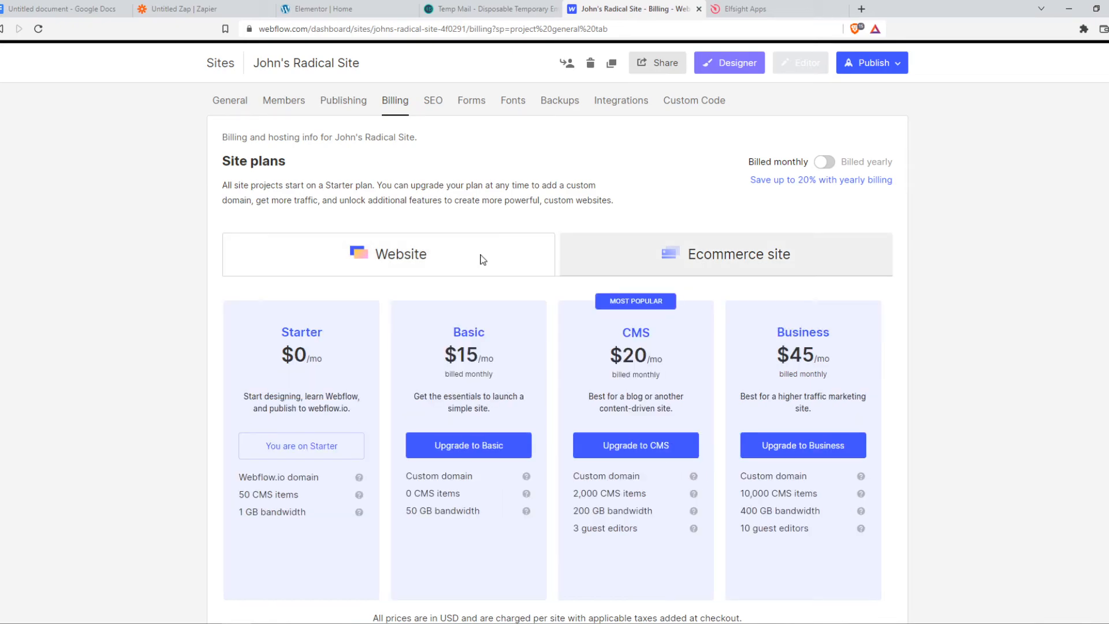